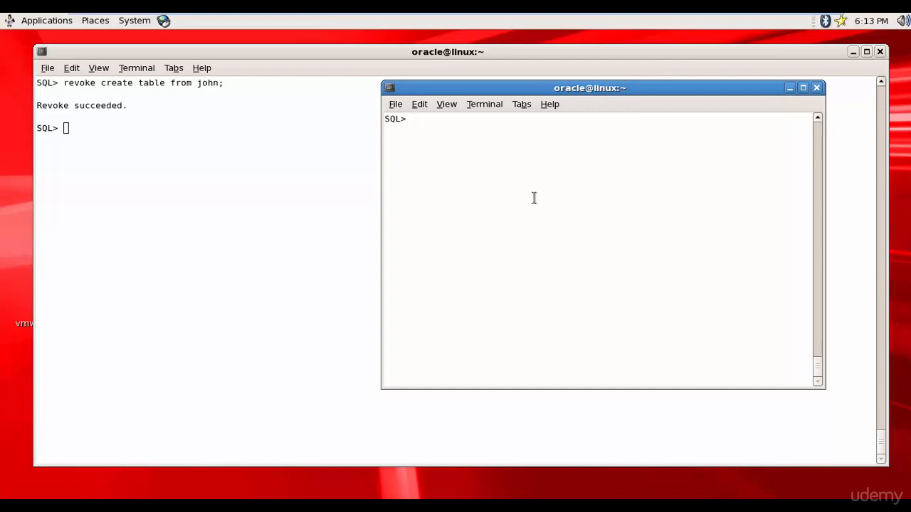
# In the administrator session, run select * from sys.customer; returning one row with CNO 2
pyautogui.click(817, 89)
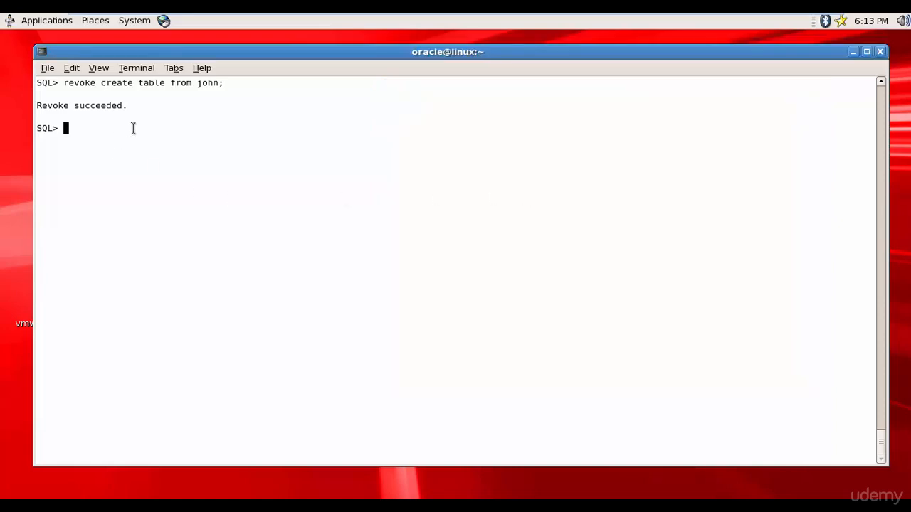
pyautogui.write('select *')
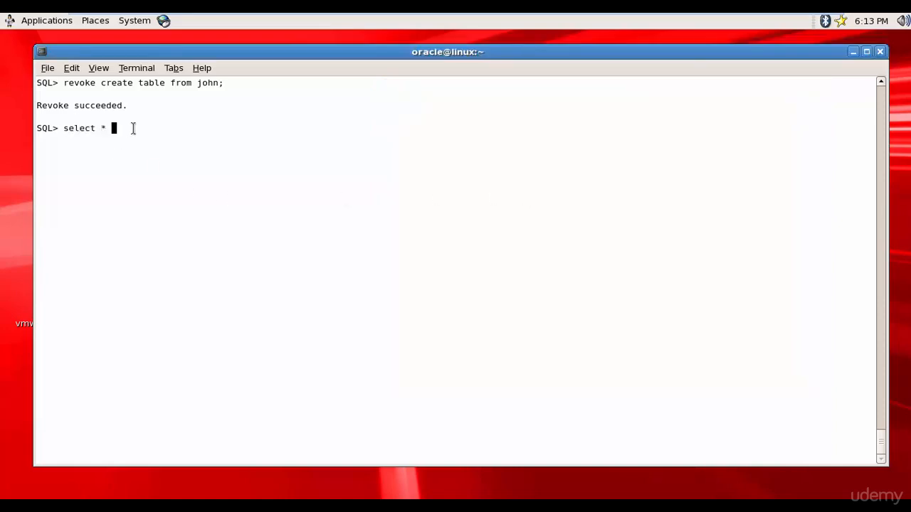
pyautogui.write('from sys.c')
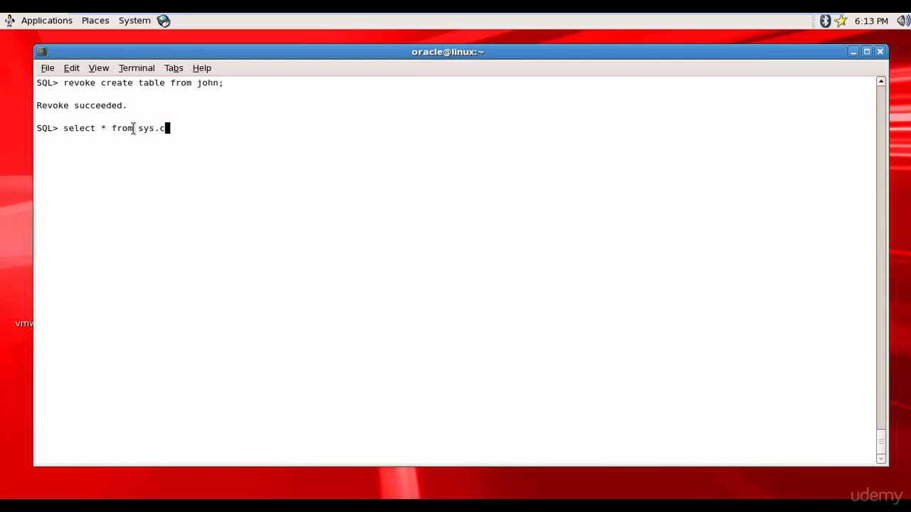
pyautogui.write('ustomer;')
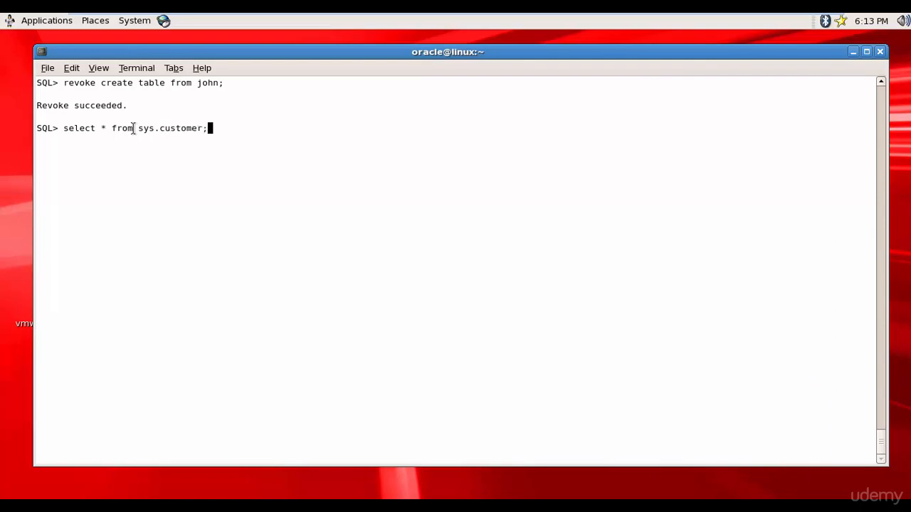
pyautogui.press('Return')
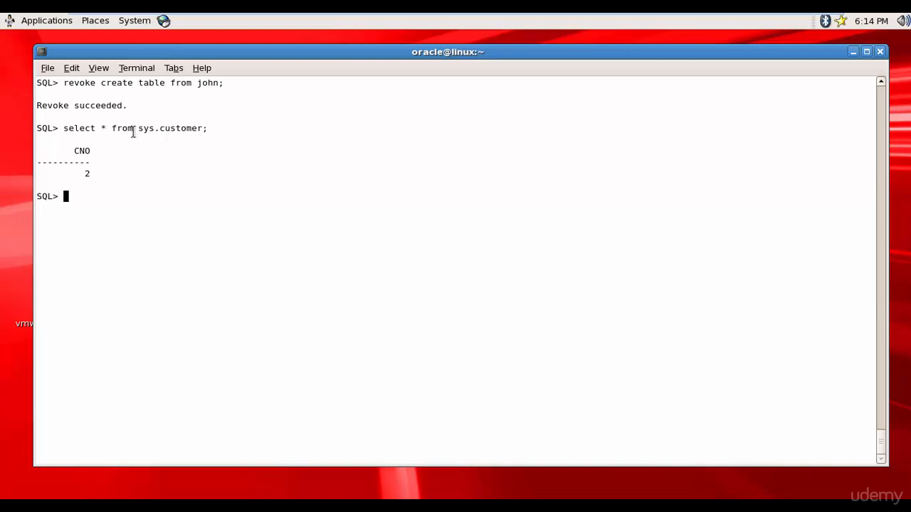
# Run revoke select, delete on sys.customer from john; to remove his table privileges
pyautogui.write('revoke')
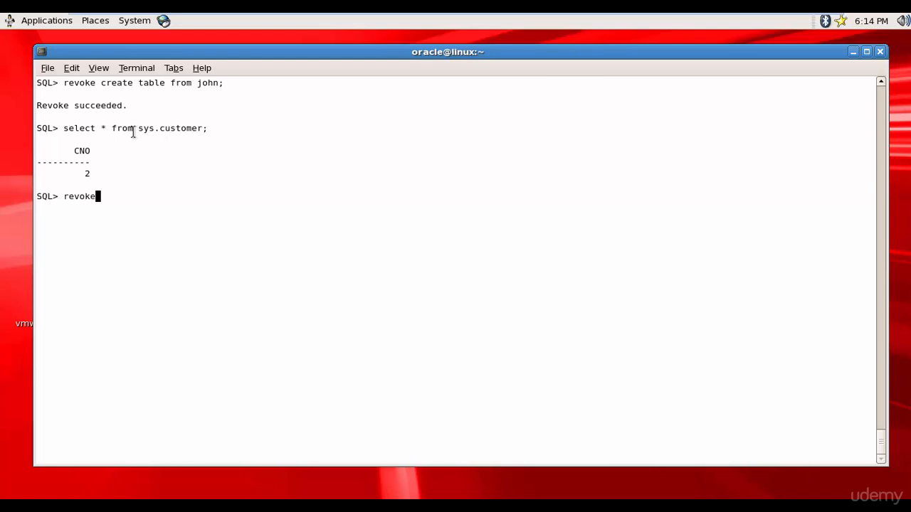
pyautogui.write('select')
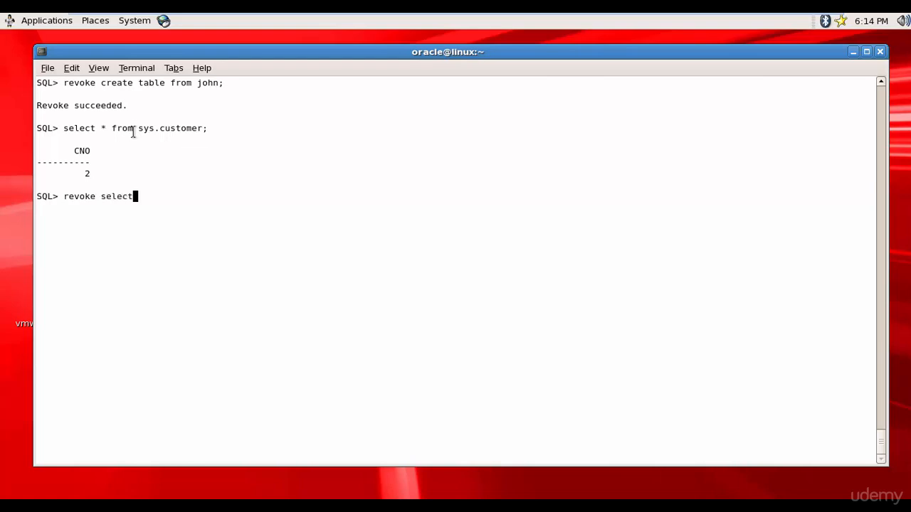
pyautogui.write(', dele')
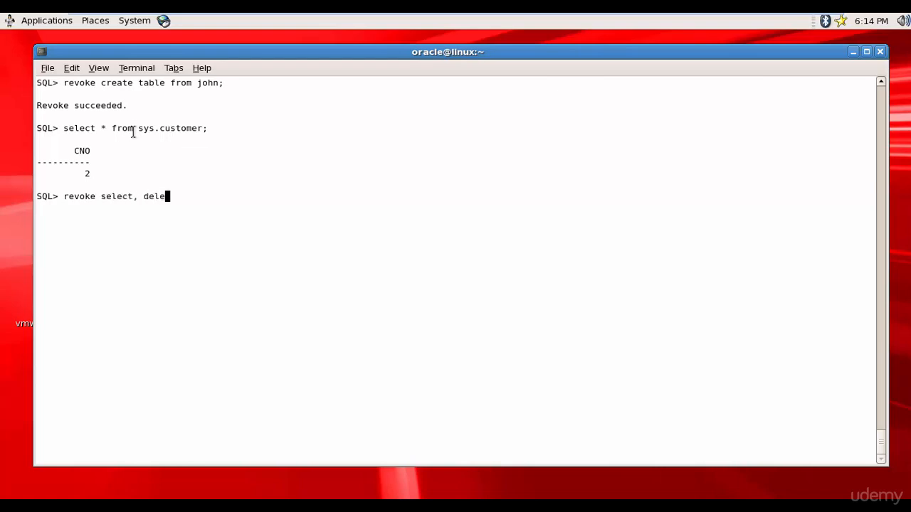
pyautogui.write('te on')
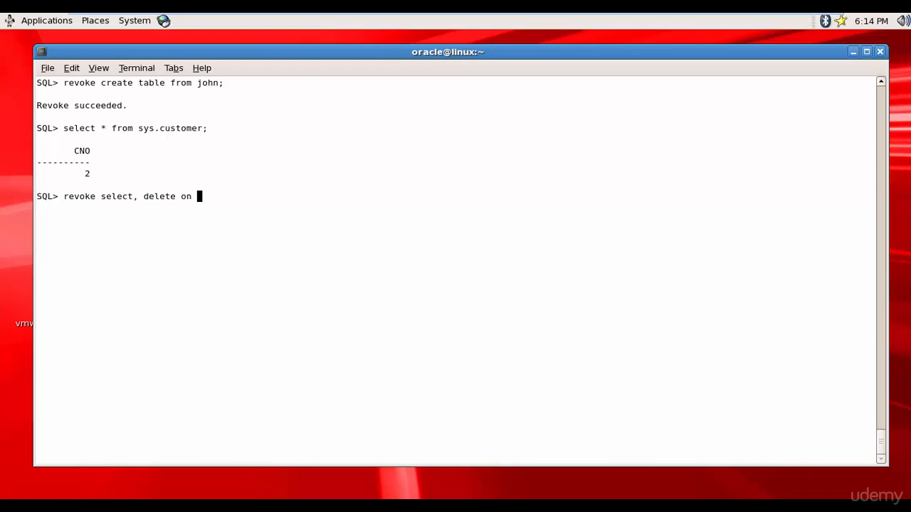
pyautogui.write('sys.custo')
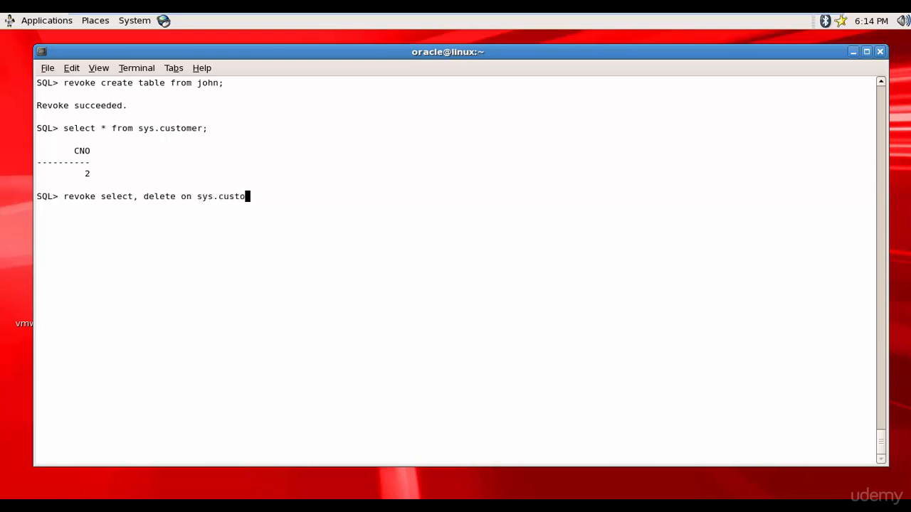
pyautogui.write('mer')
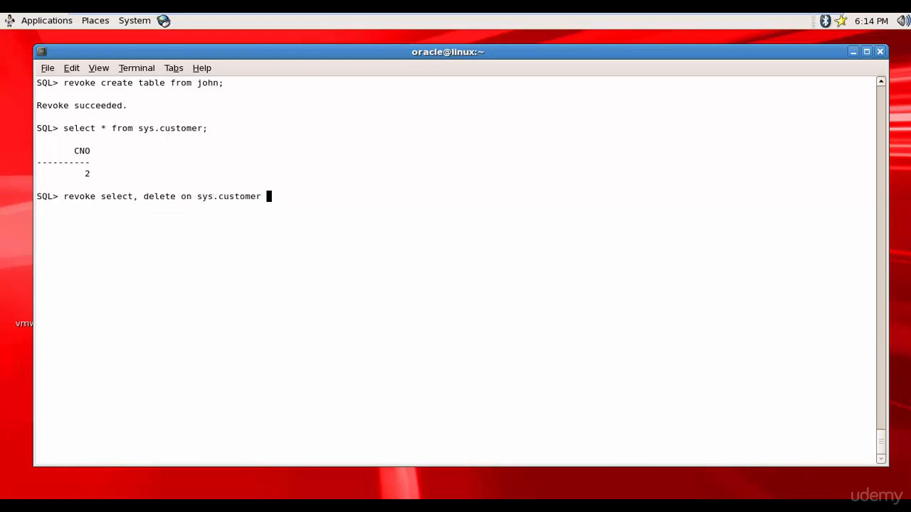
pyautogui.write('from joh')
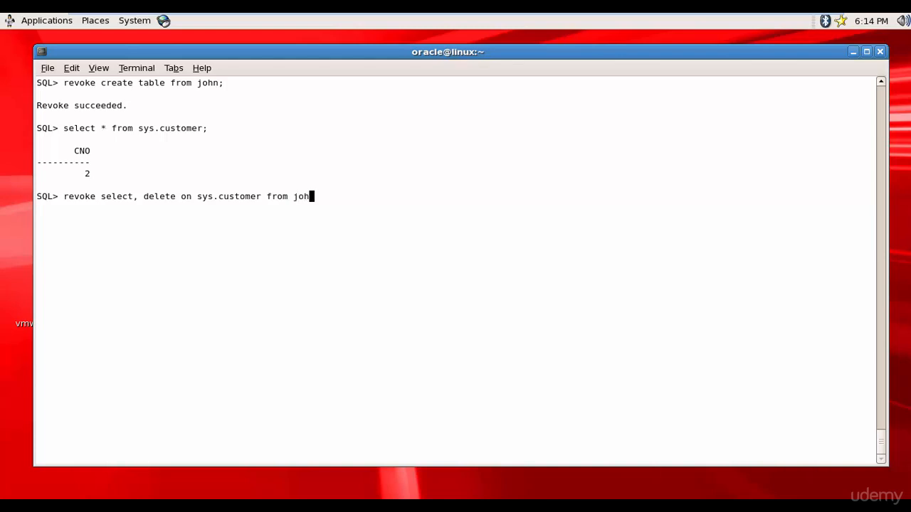
pyautogui.write('n;')
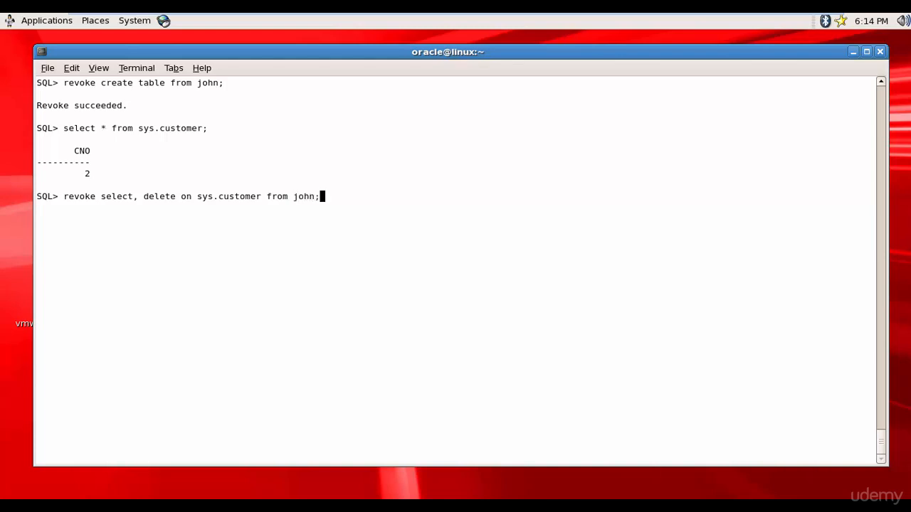
pyautogui.press('Return')
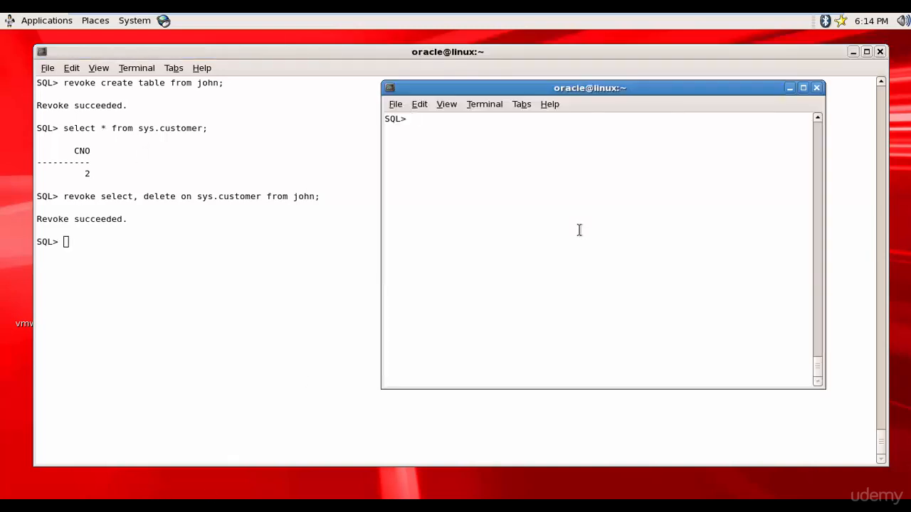
pyautogui.write('conn joh')
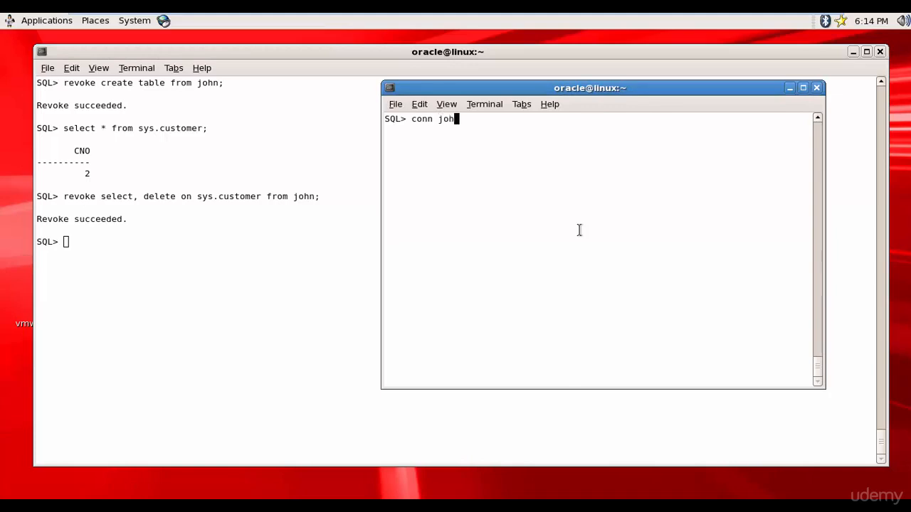
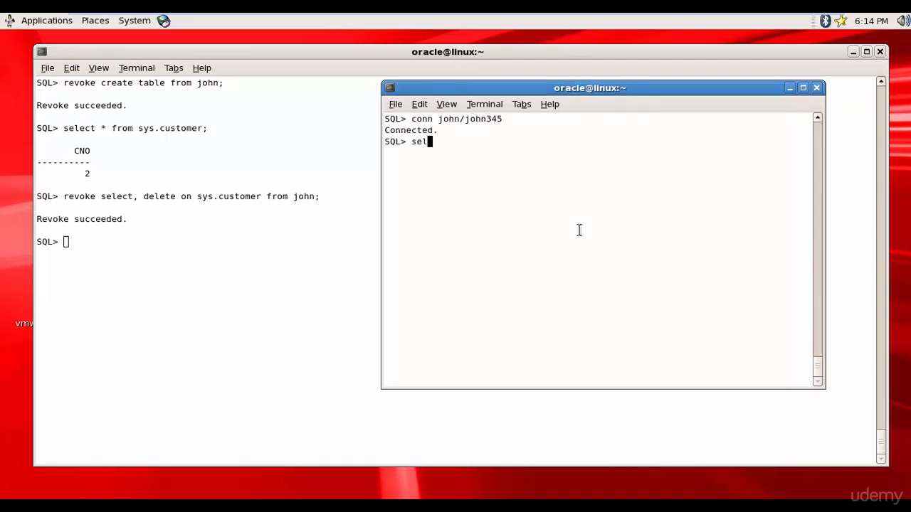
# Run select * from sys.customer; as john, which fails with ORA-00942
pyautogui.write('ect *')
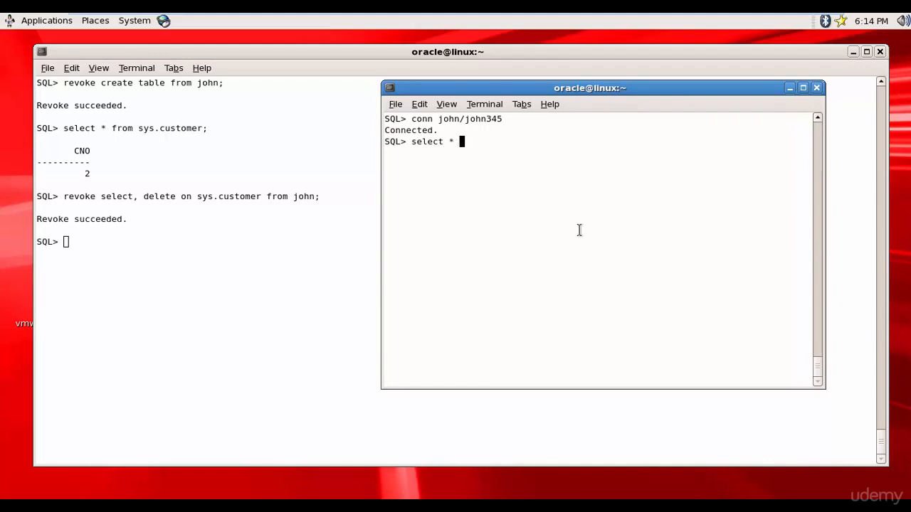
pyautogui.write('from sys')
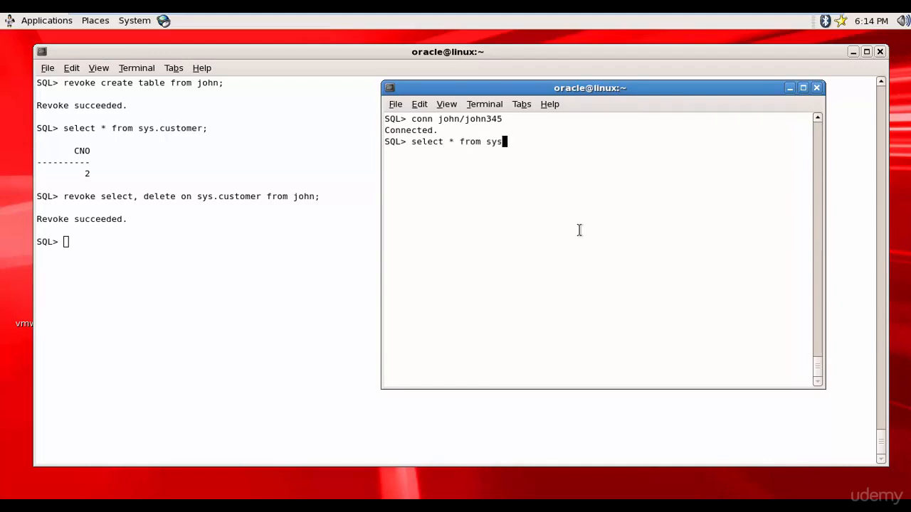
pyautogui.write('cusotme')
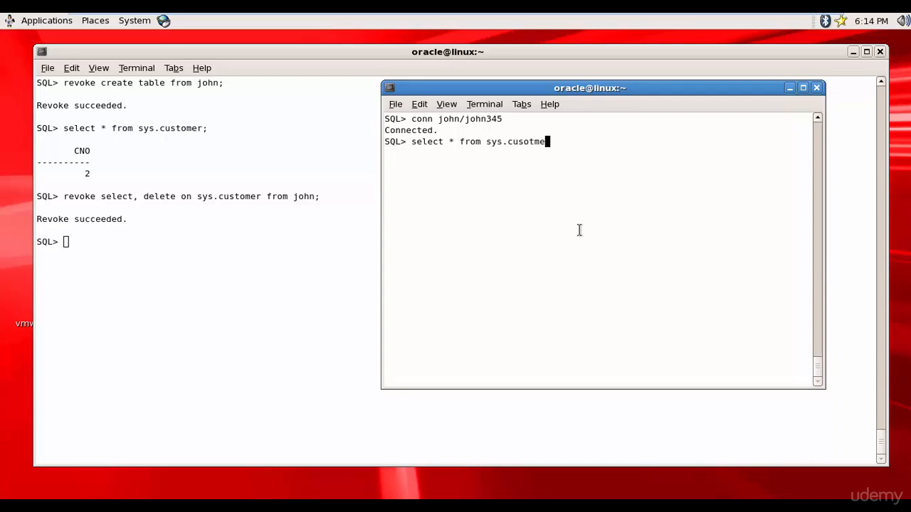
pyautogui.press('BackSpace')
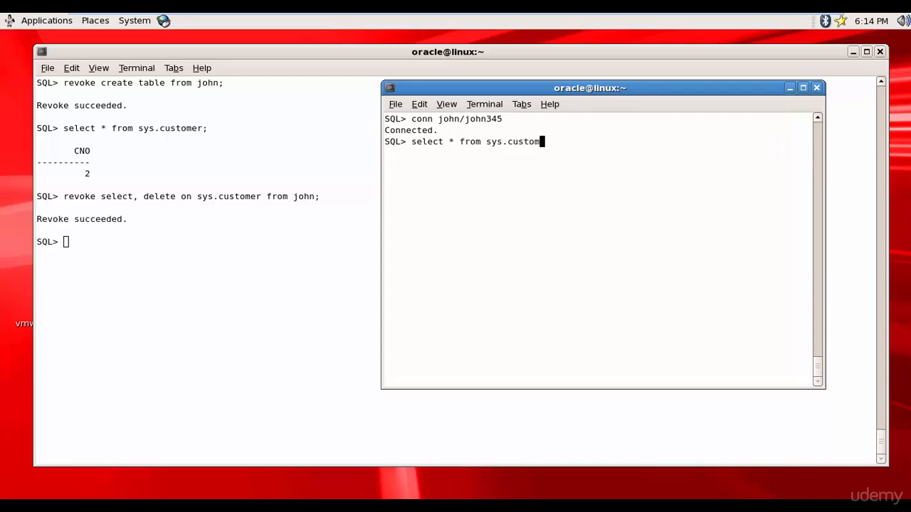
pyautogui.press('Return')
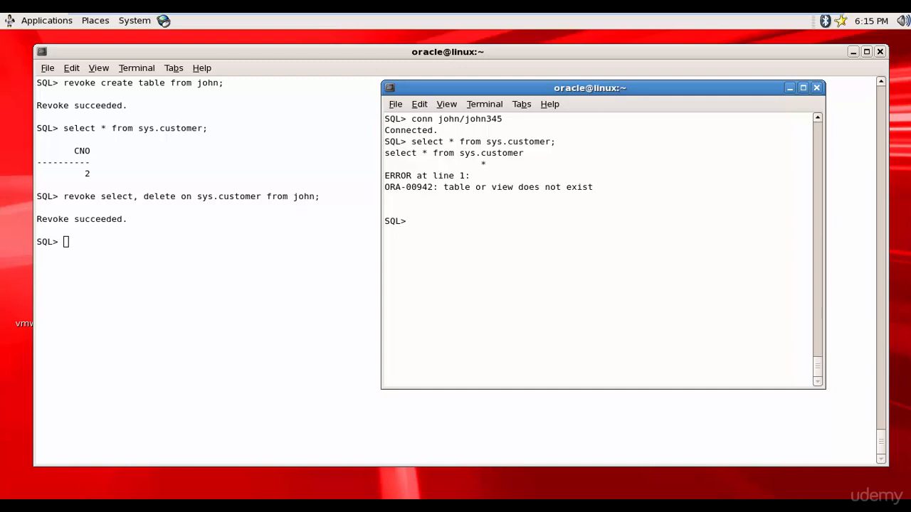
pyautogui.write('conn')
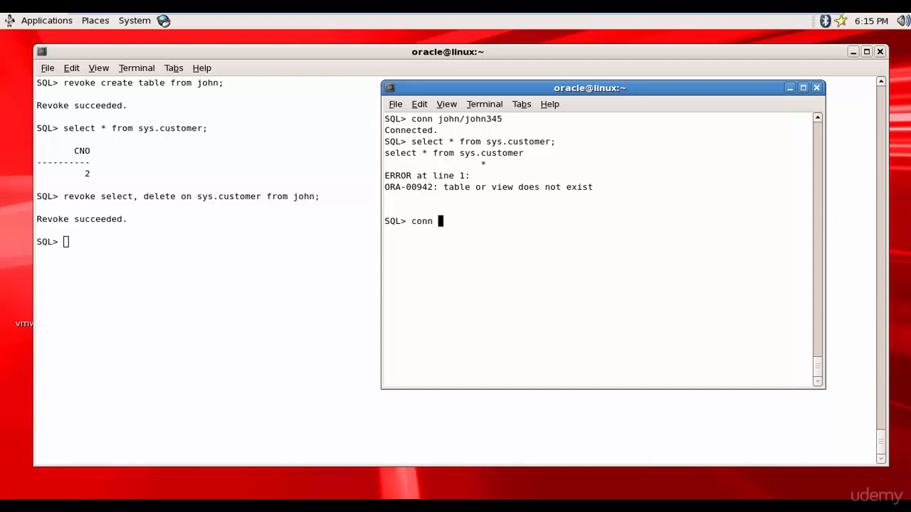
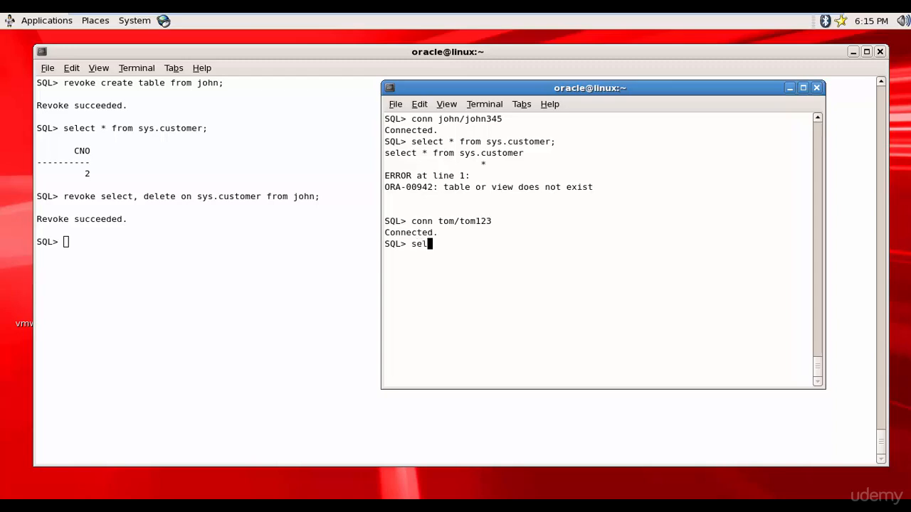
pyautogui.write('ect * fro')
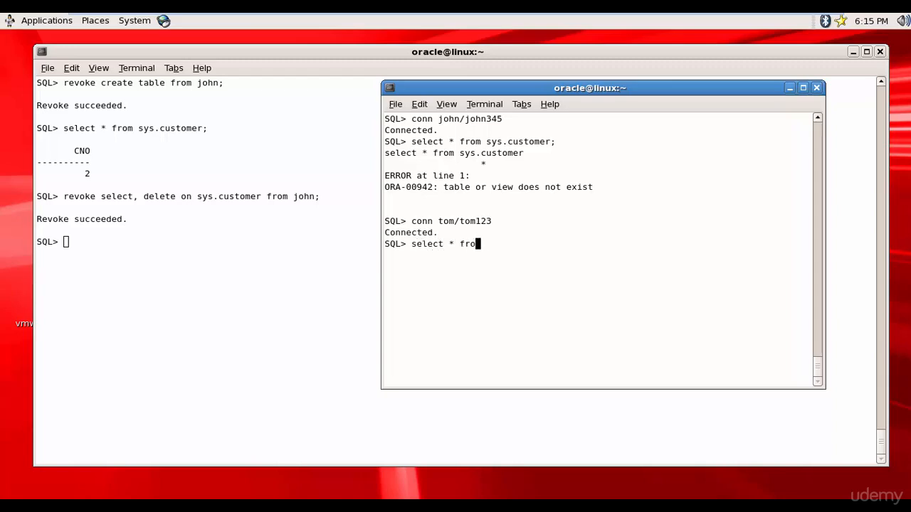
pyautogui.write('m sys.cus')
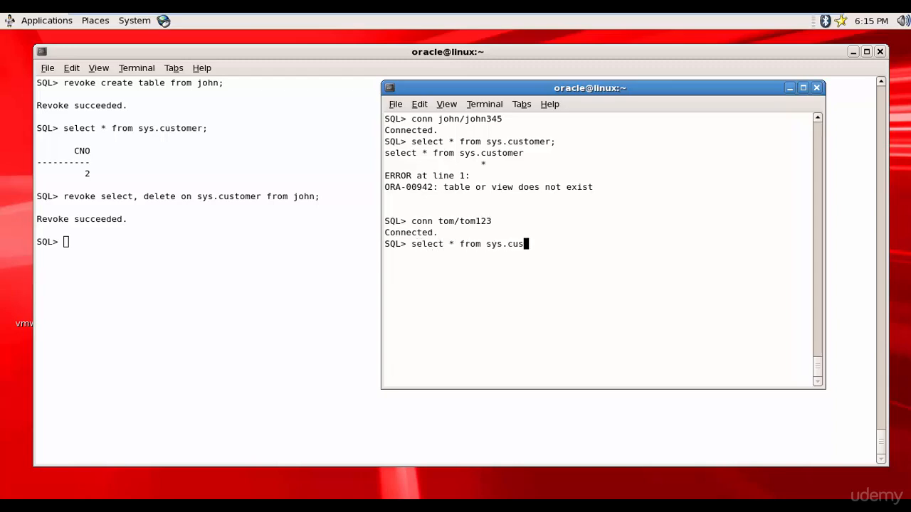
pyautogui.press('Return')
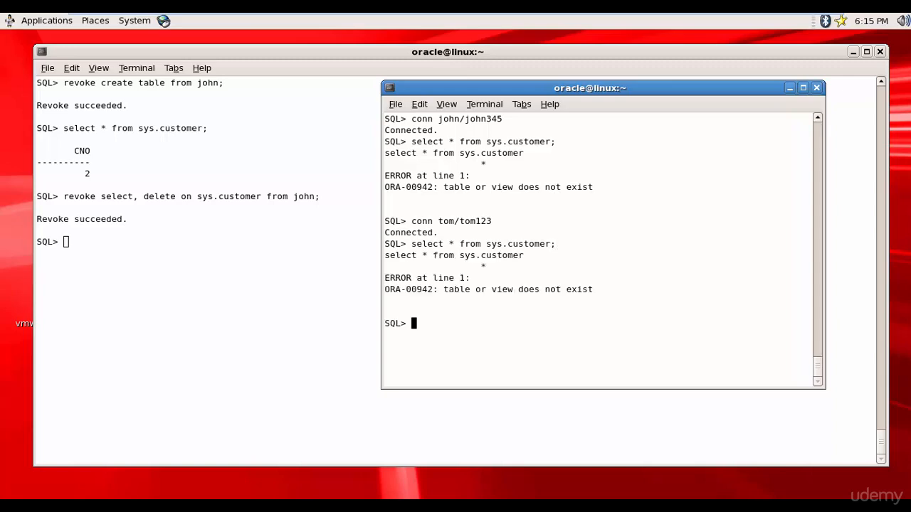